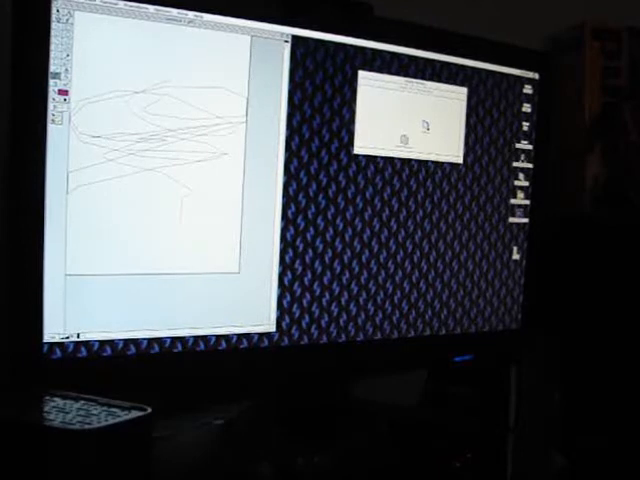
- Start a Tetris Max round on the pink board and drop the falling piece onto the stack
click(76, 20)
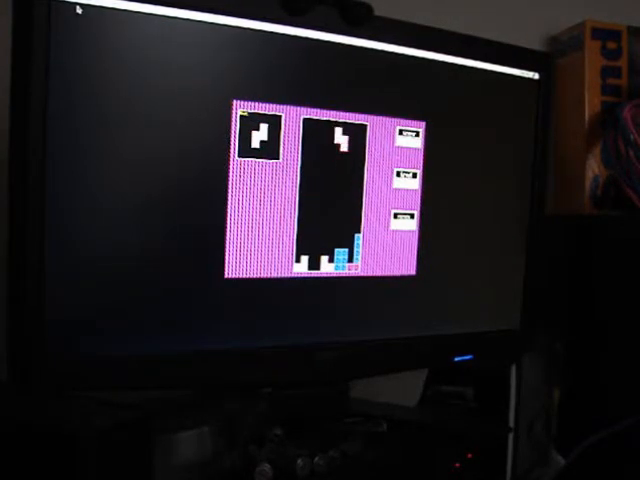
key(Down)
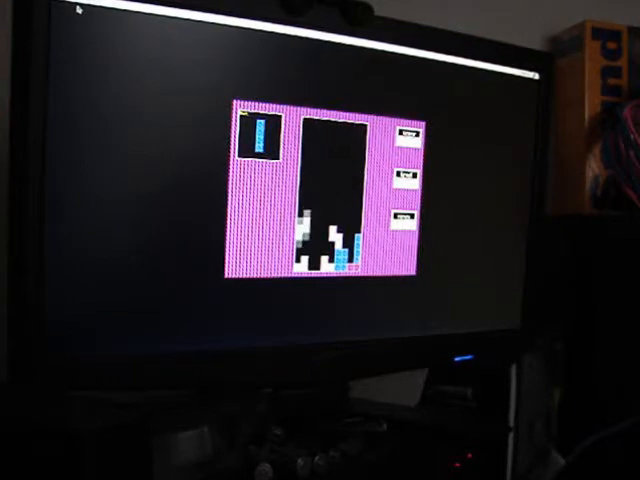